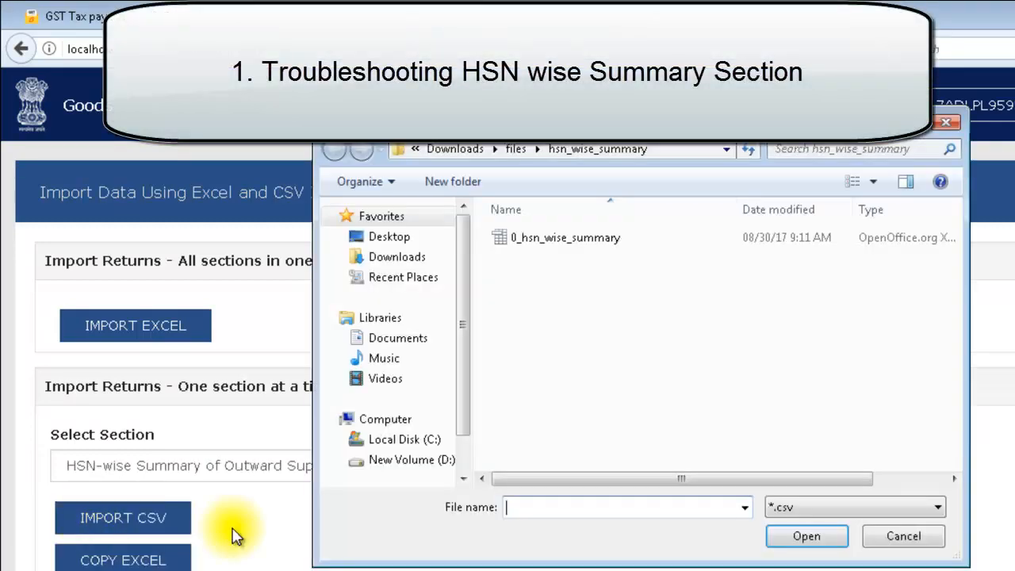
Import the 0_hsn_wise_summary CSV and highlight HSN row 2 flagged as invalid
click(563, 237)
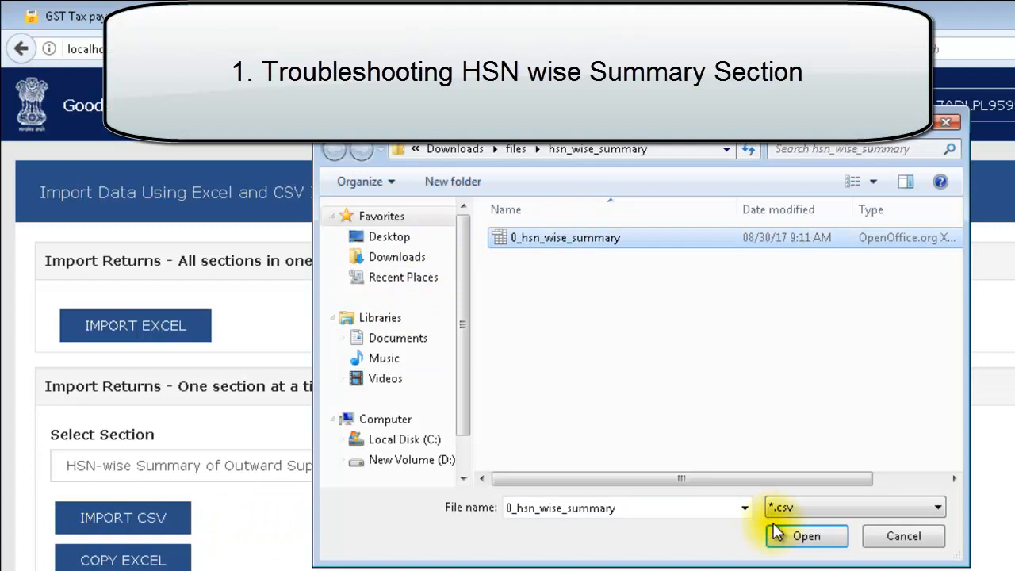
click(808, 536)
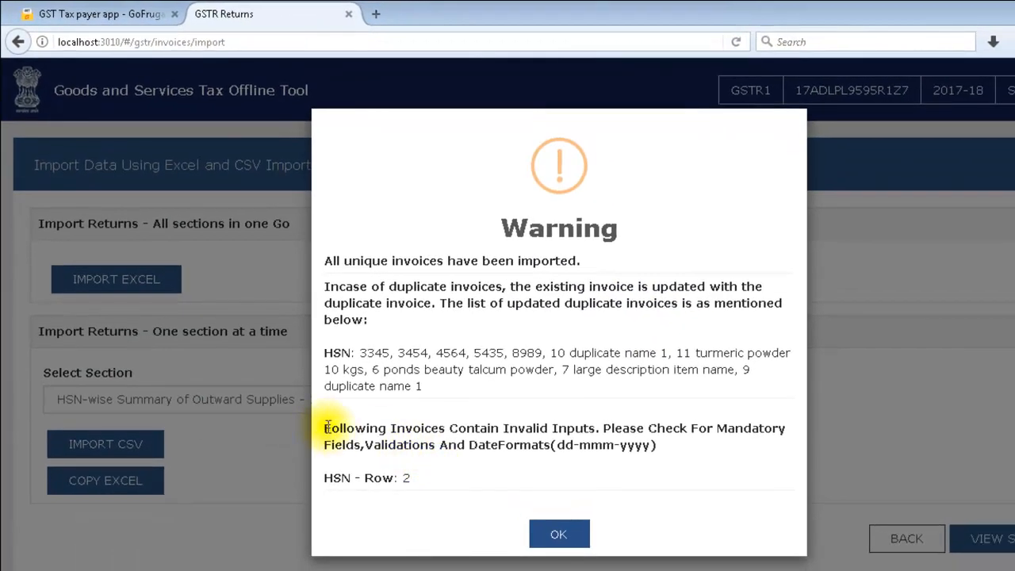
drag(325, 429, 499, 429)
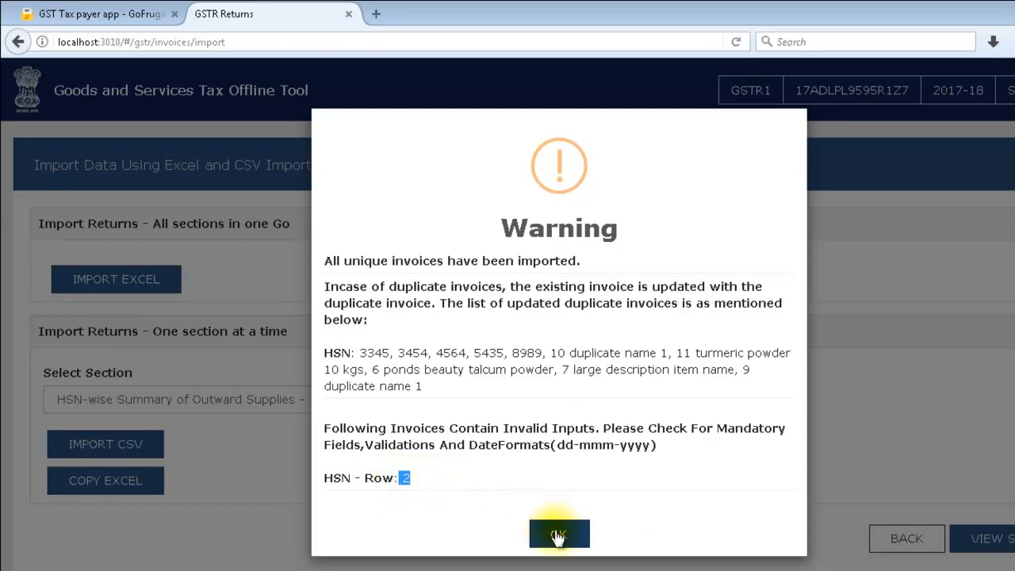
Dismiss the GST Offline Tool warning about invalid inputs in row 2
click(560, 533)
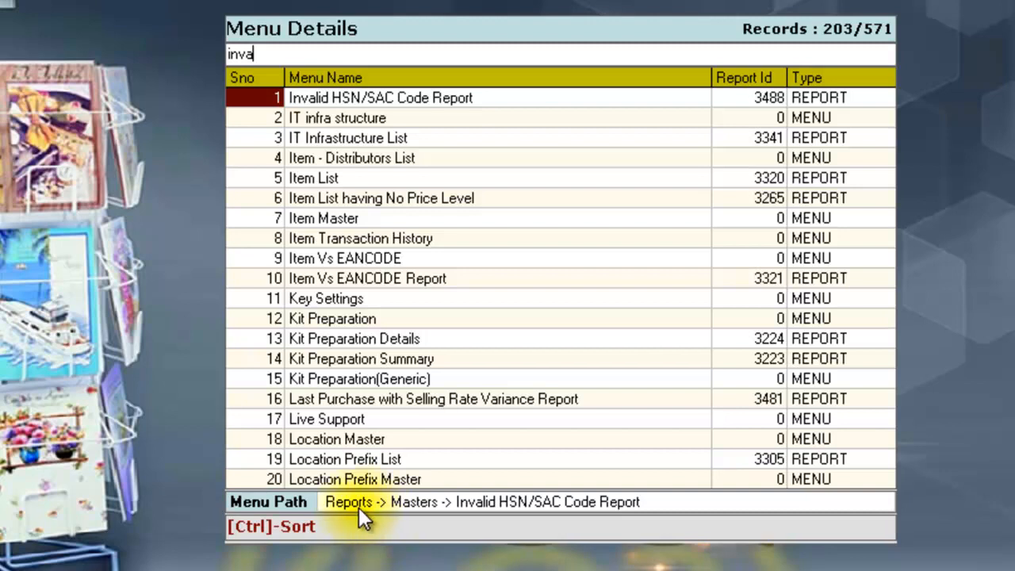
mouse_move(468, 524)
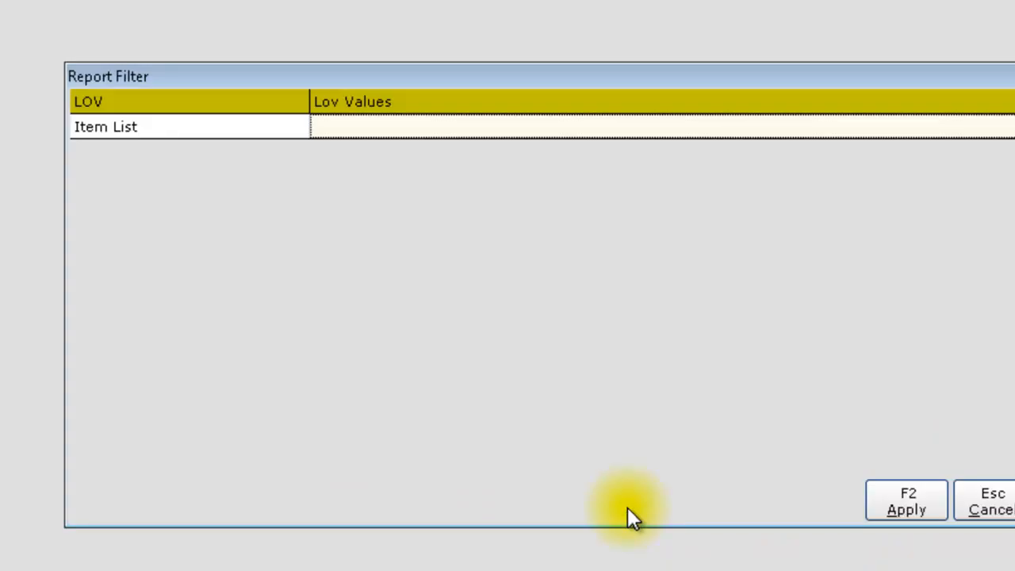
Apply the report filter unchanged, listing CARD (123jkl2) and STATIONERY (12.634.2)
click(909, 504)
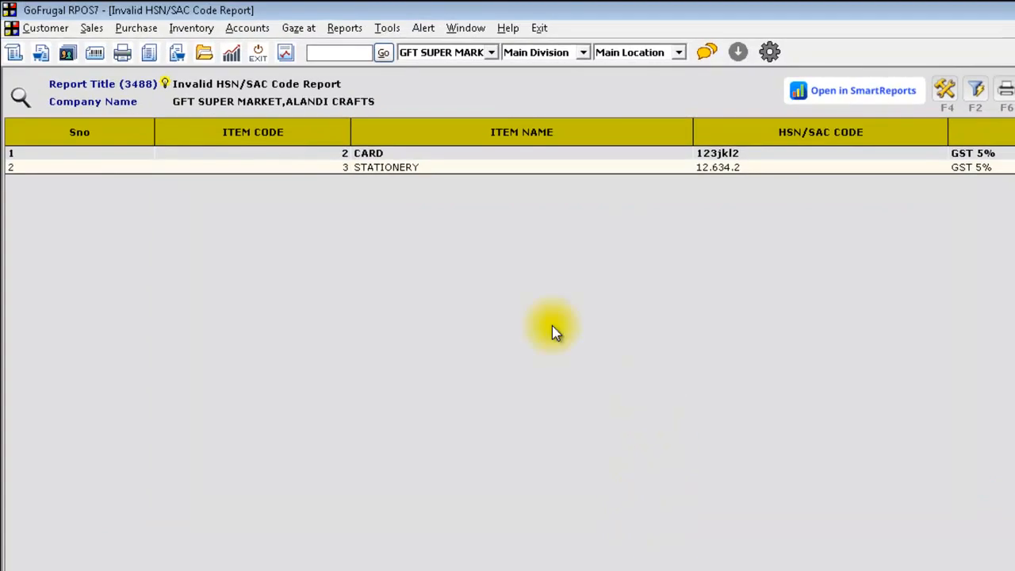
mouse_move(795, 188)
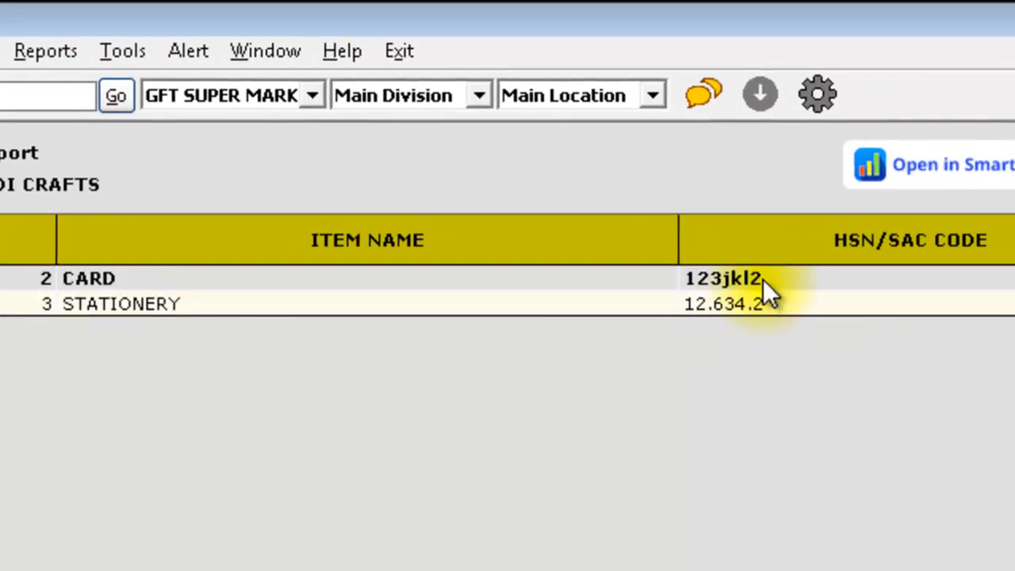
mouse_move(825, 297)
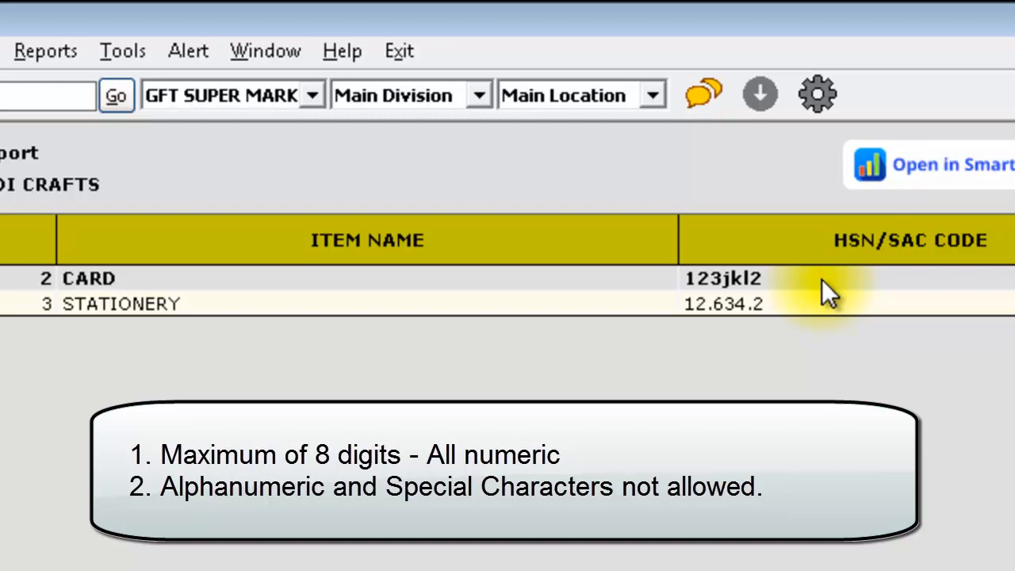
mouse_move(811, 316)
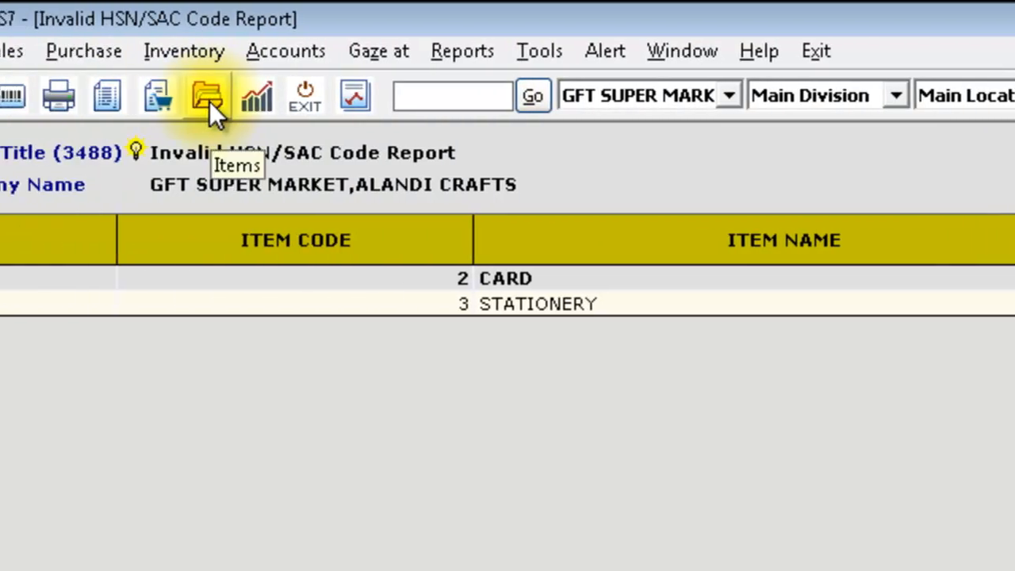
Replace CARD's invalid code 123jkl2 with HSN/SAC 1435627 in Item Master and save
click(205, 97)
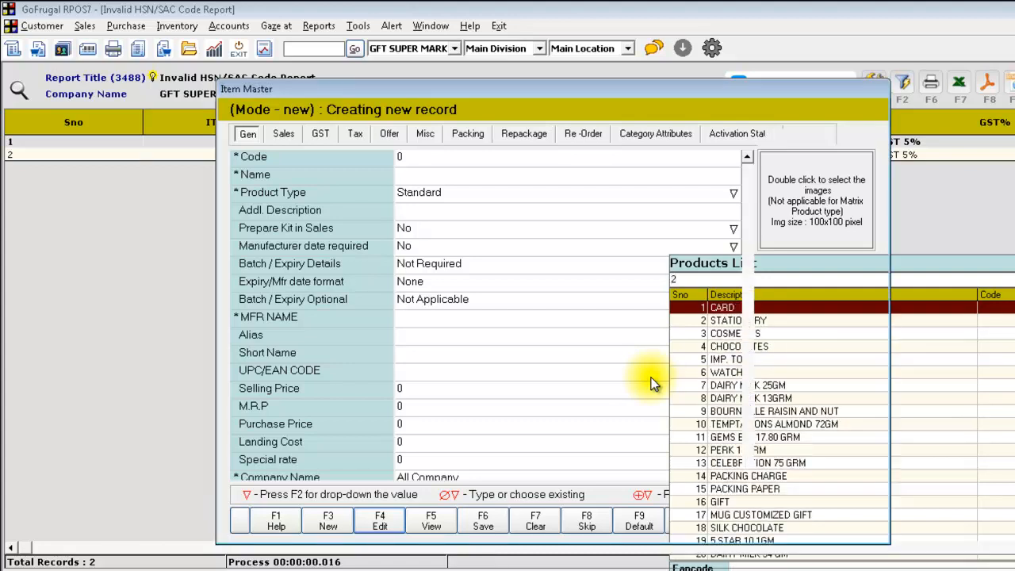
double_click(714, 307)
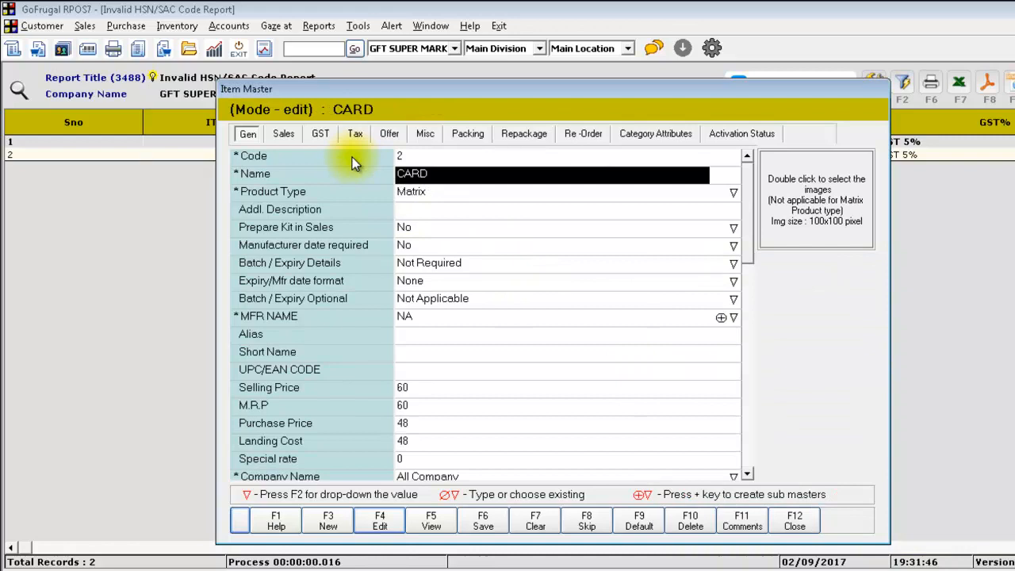
click(320, 133)
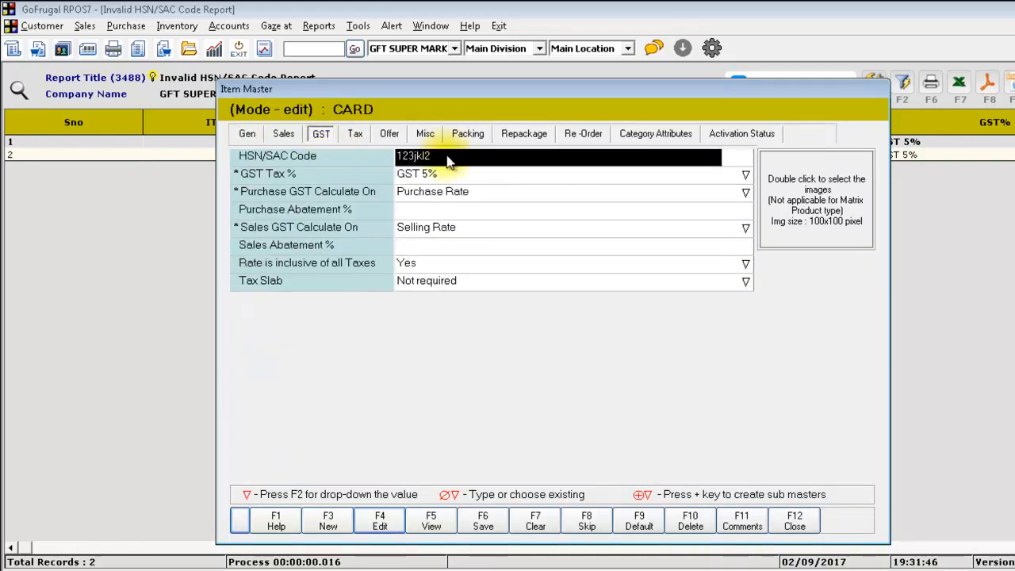
text(1435)
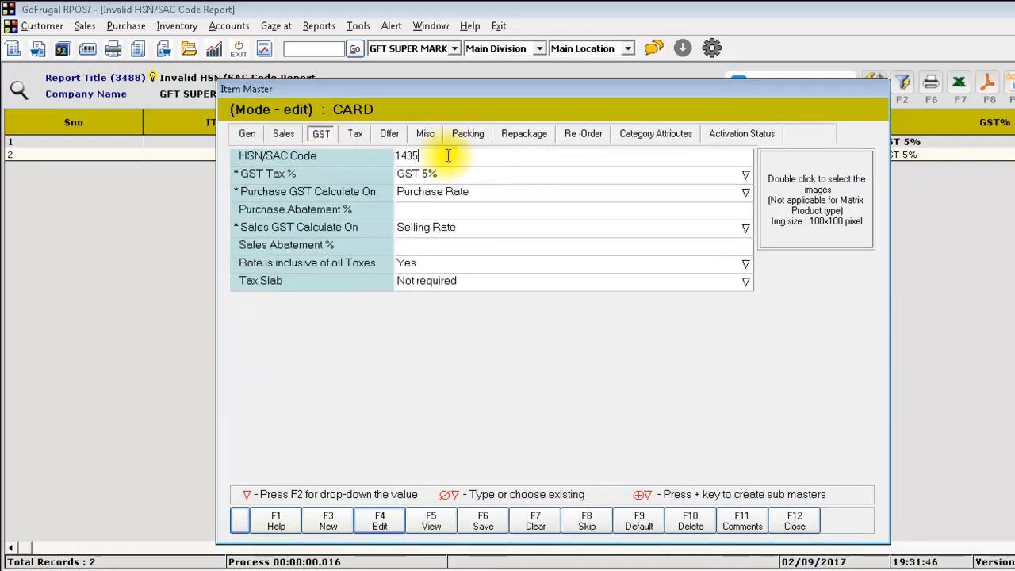
text(627)
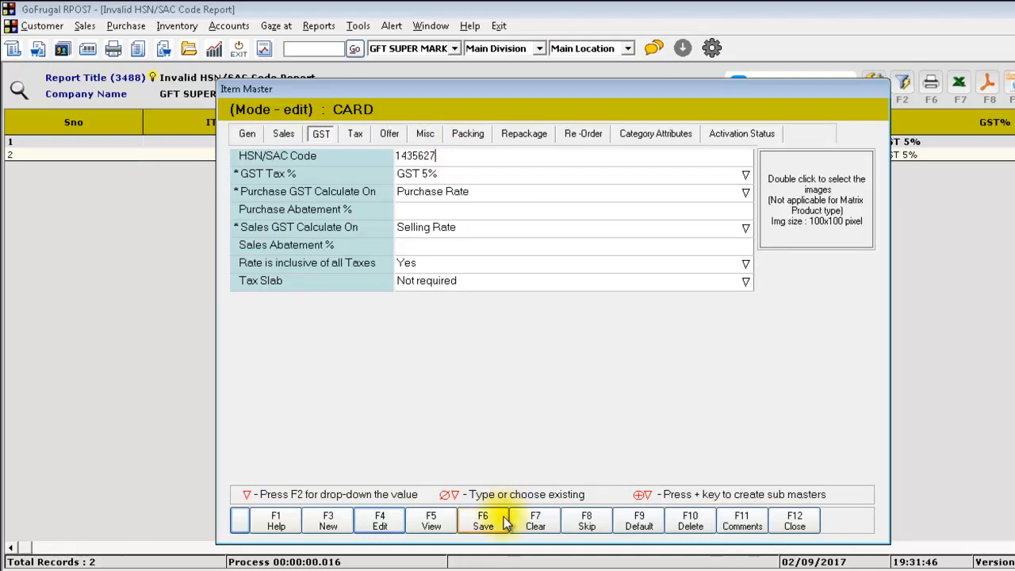
click(484, 524)
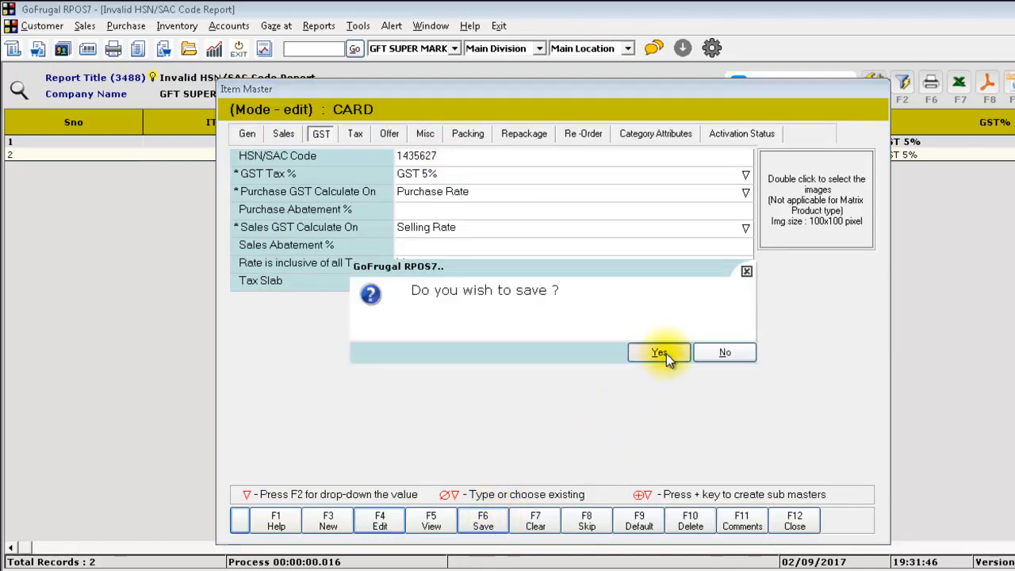
click(658, 352)
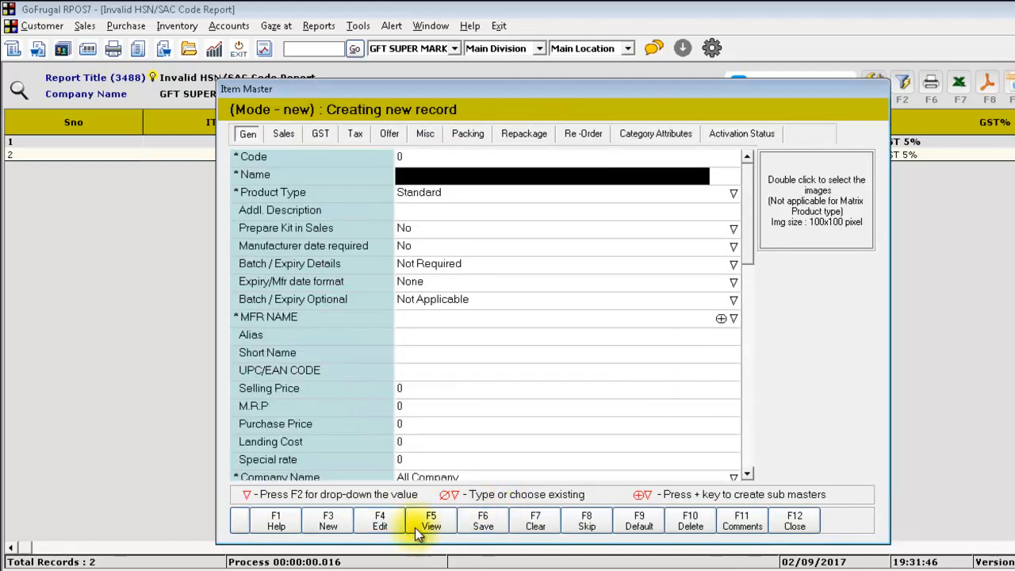
Replace STATIONERY's code 12.634.2 with 1567482, save, and exit Item Master
click(378, 520)
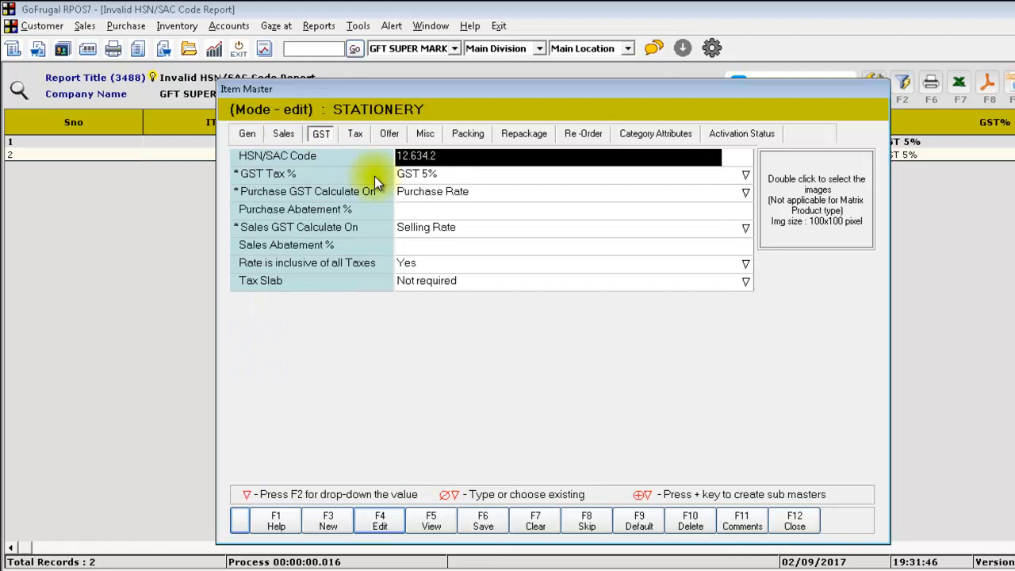
text(1)
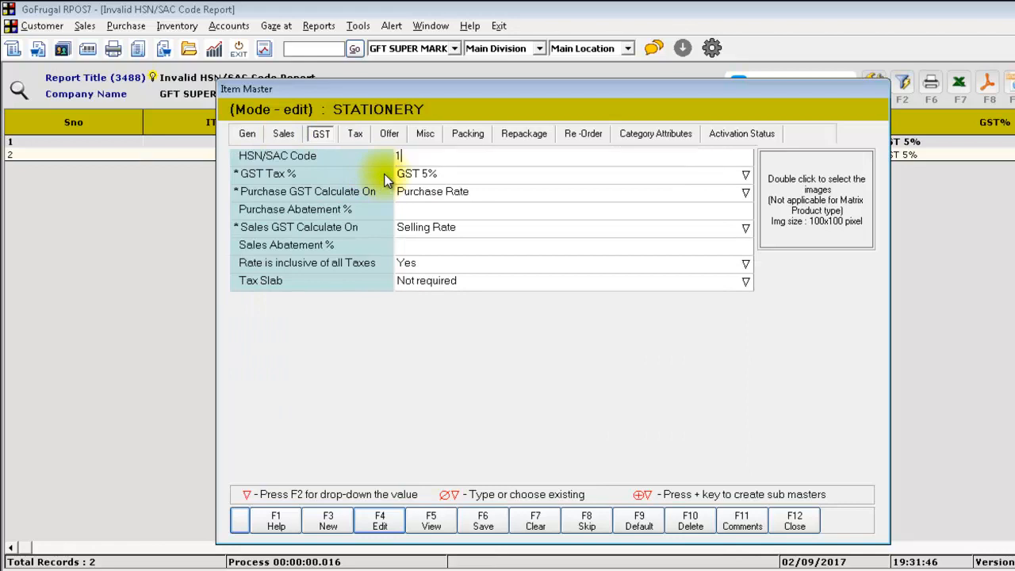
text(567482)
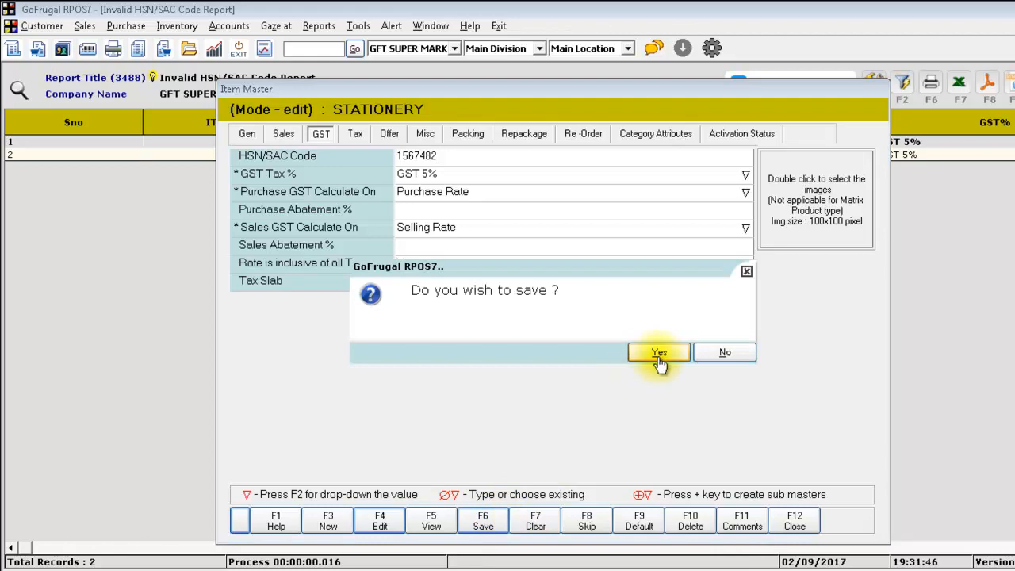
click(659, 352)
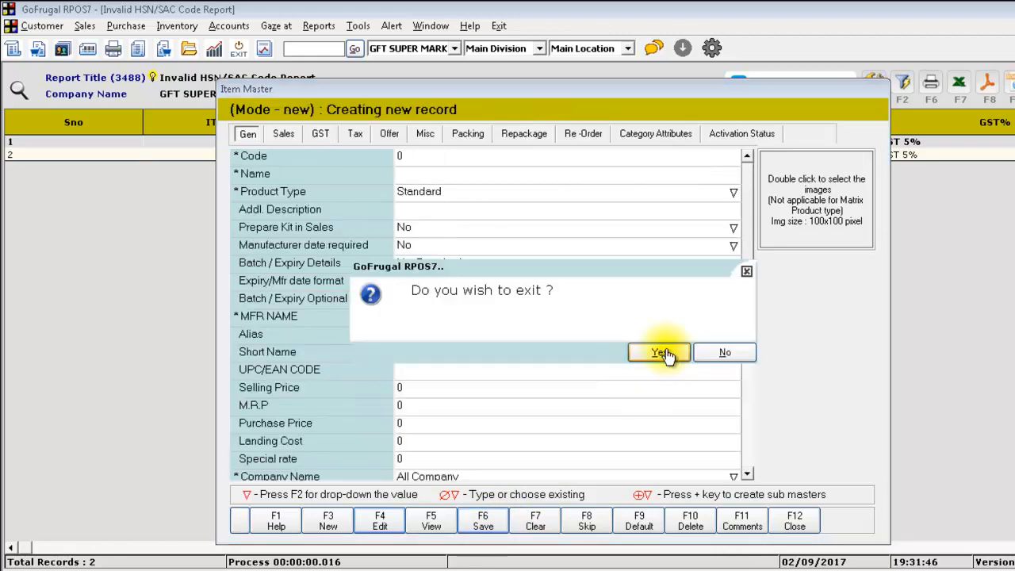
click(660, 353)
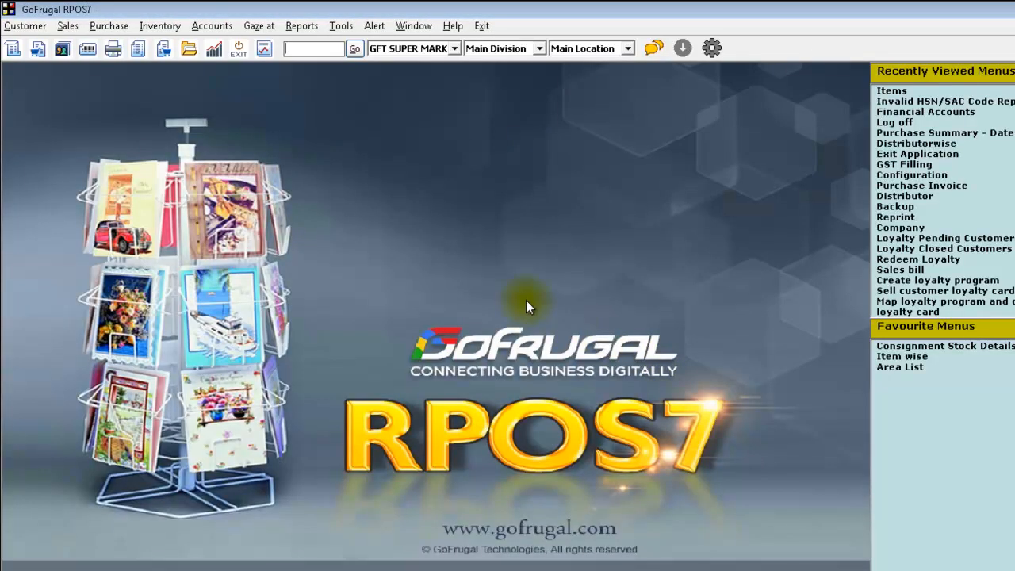
Rerun the Invalid HSN/SAC Code Report, accept 'No Records Available', then open TRAC reports
click(353, 49)
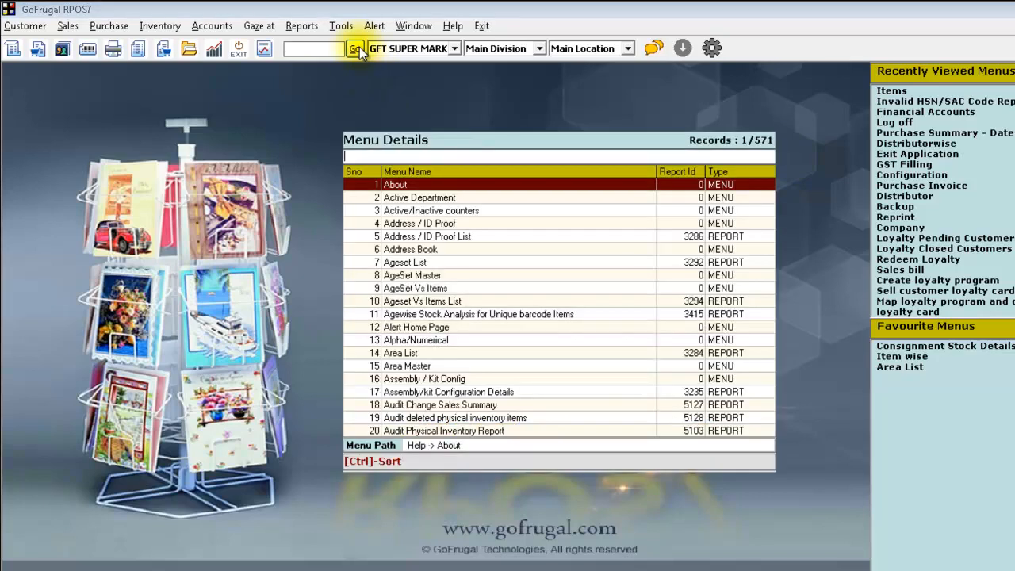
click(352, 49)
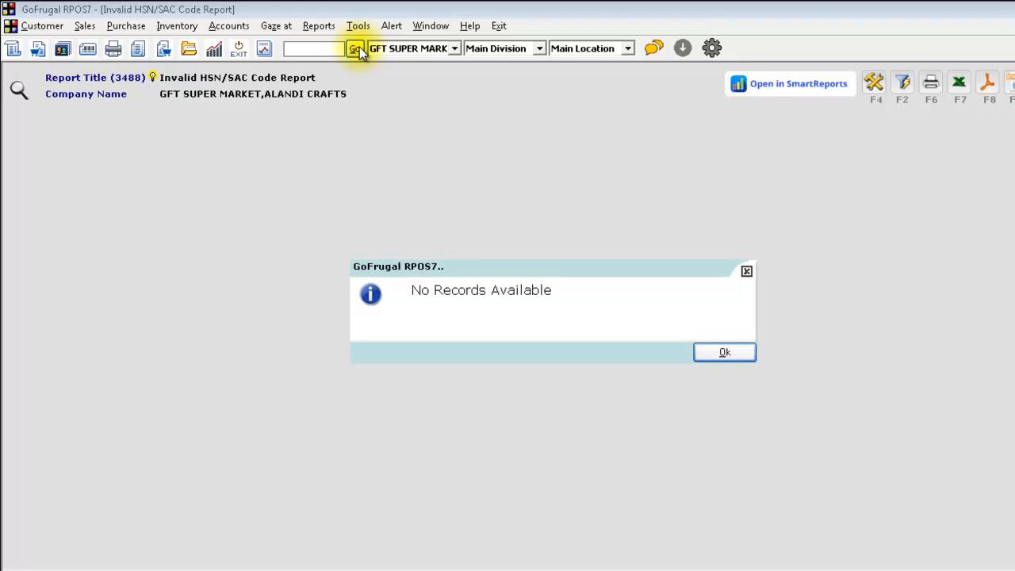
click(724, 352)
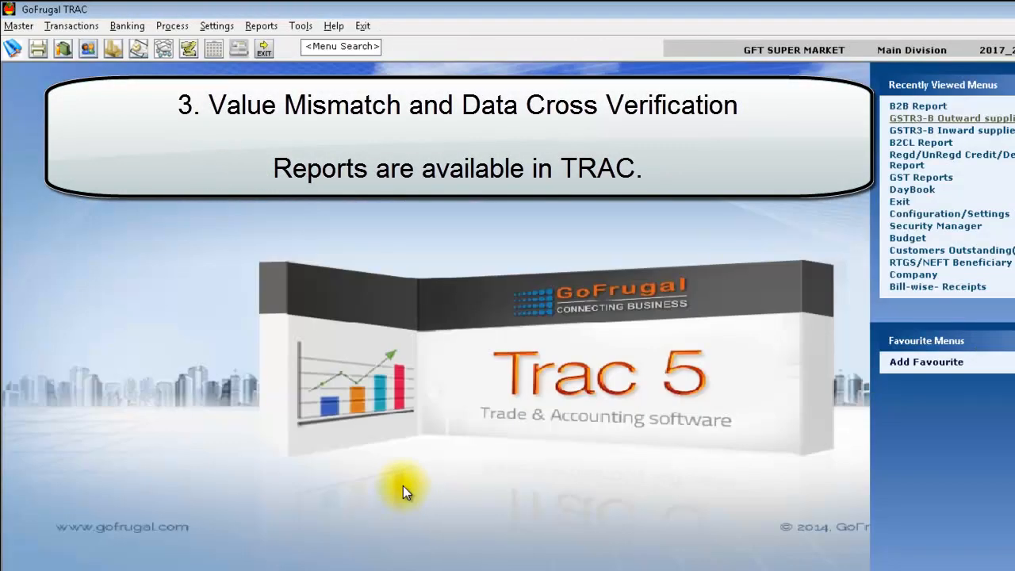
click(261, 25)
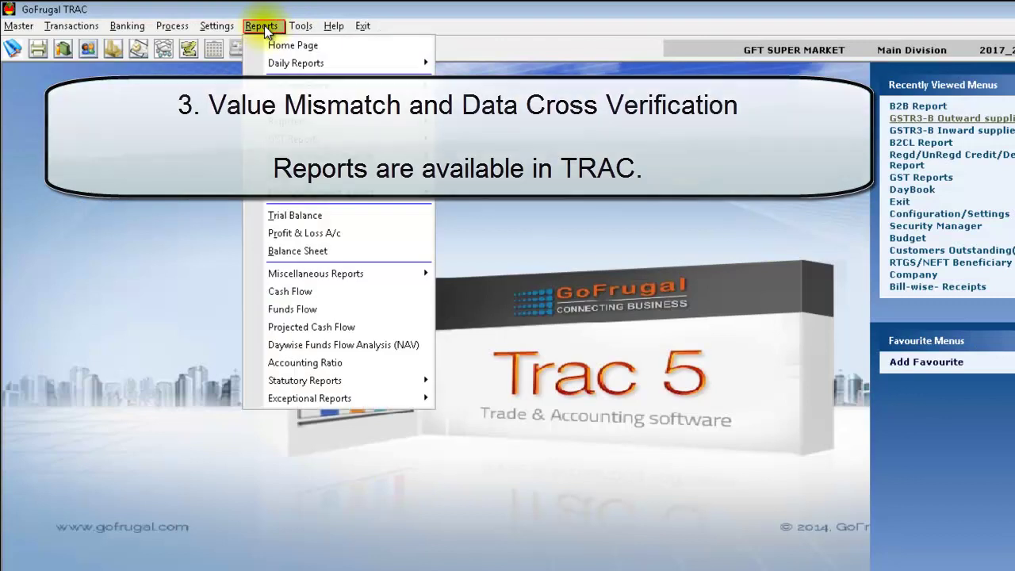